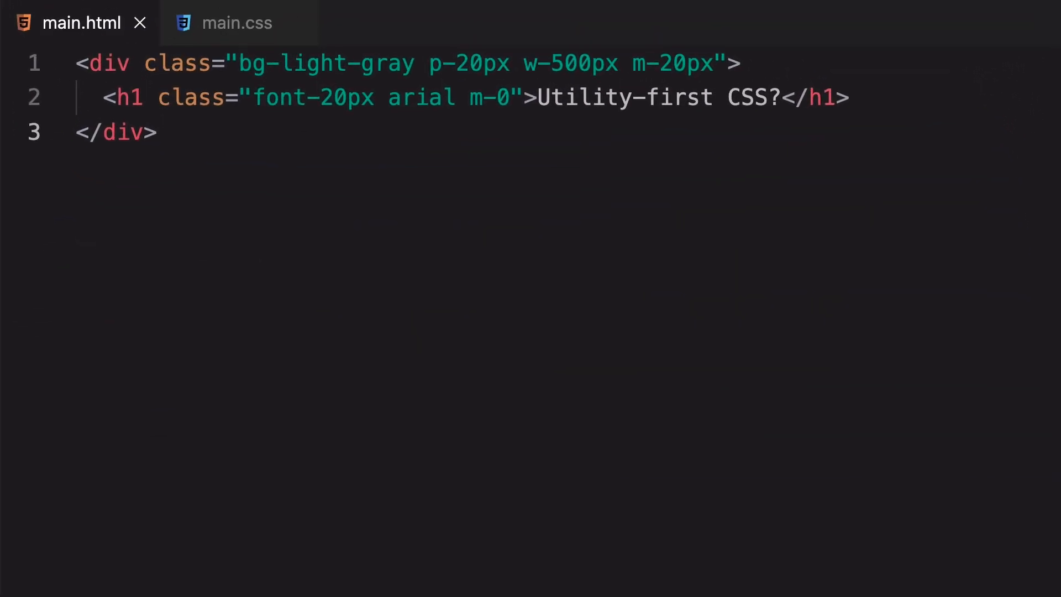
- Clone the Code-Pop/tailwind-tutorial repository from GitHub with git clone in the terminal
{"action": "left_click", "coordinate": [158, 133]}
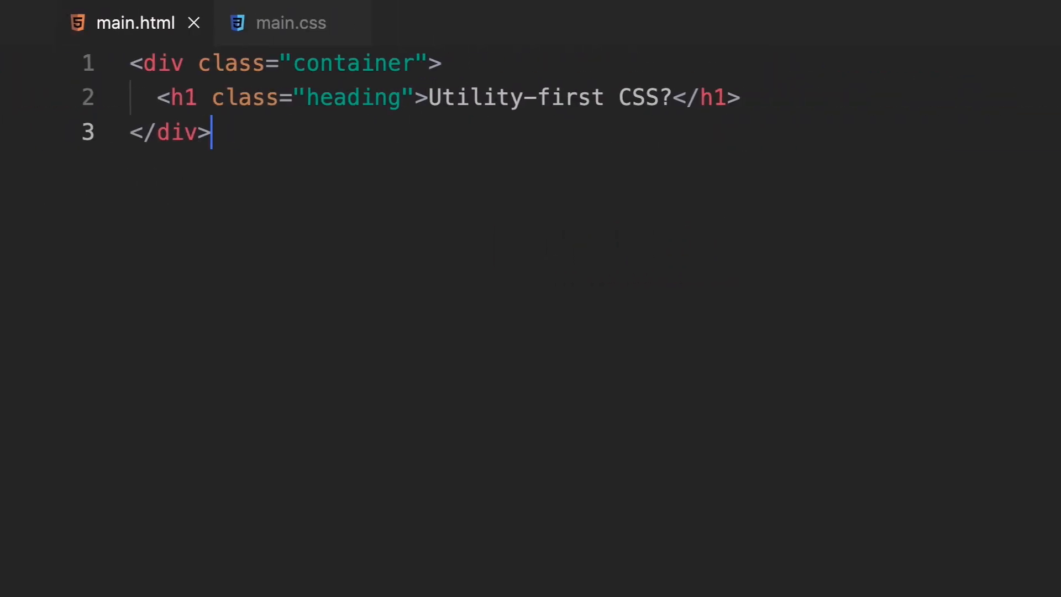
{"action": "left_click", "coordinate": [291, 22]}
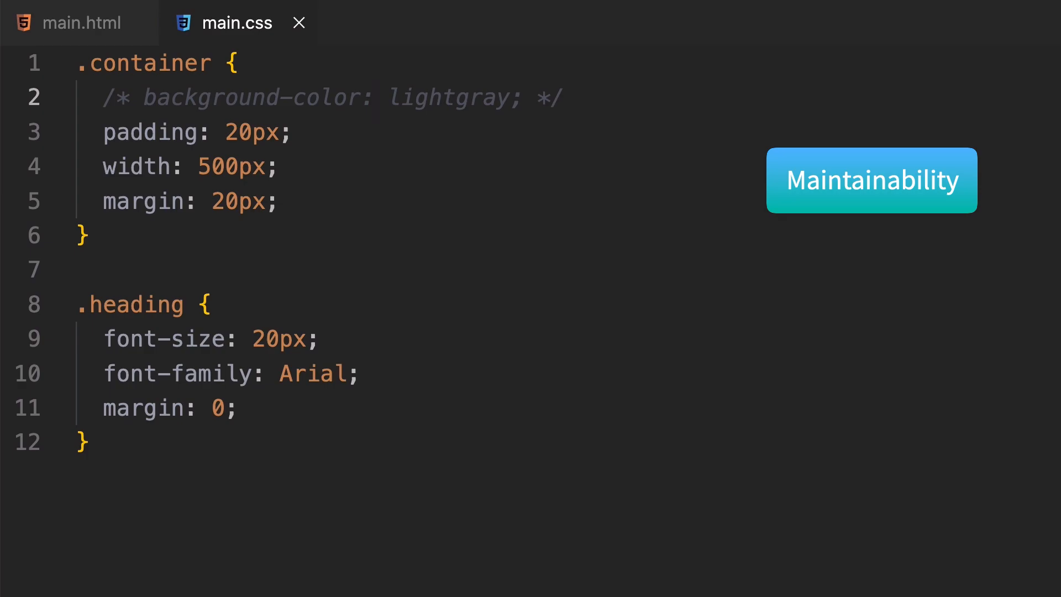
{"action": "left_click", "coordinate": [873, 180]}
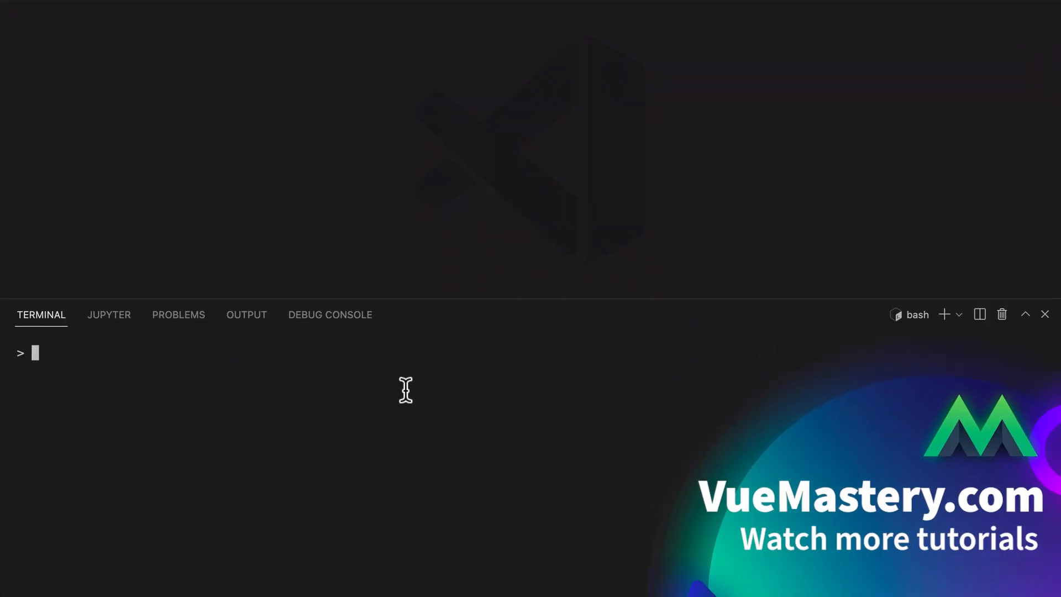
{"action": "type", "text": "git clone"}
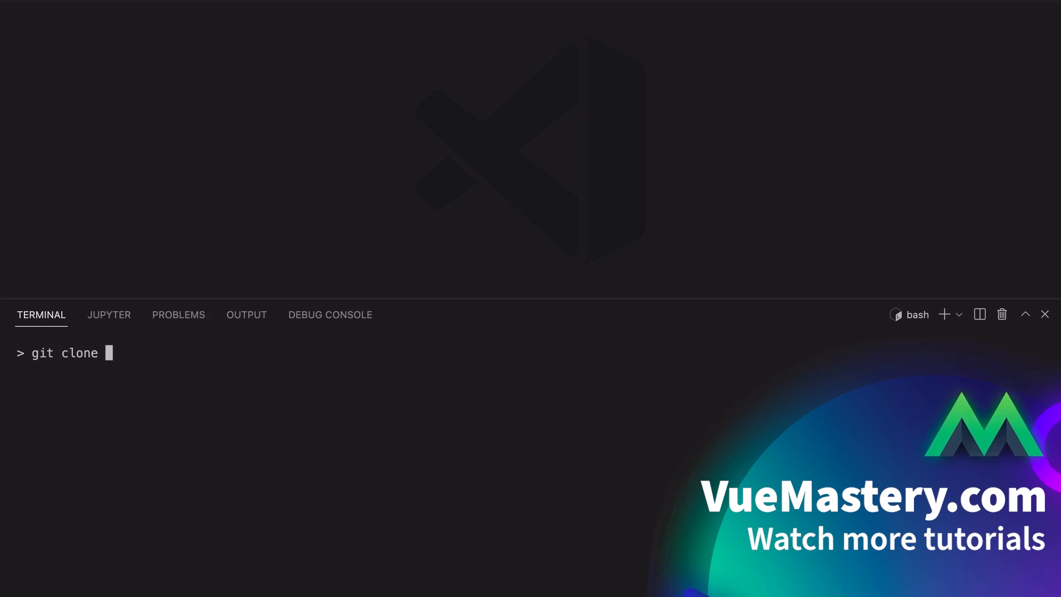
{"action": "type", "text": "https://github.com/Code-Pop/tailwind-tutorial.git"}
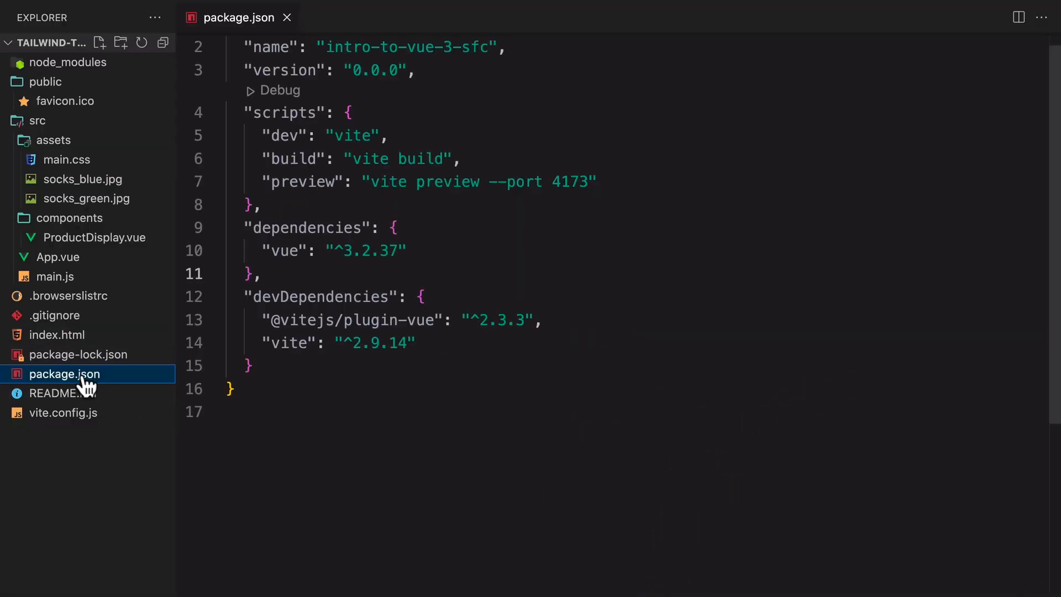
- Review package.json's Vue and Vite dependencies with a terminal ready beneath it
{"action": "left_click", "coordinate": [423, 296]}
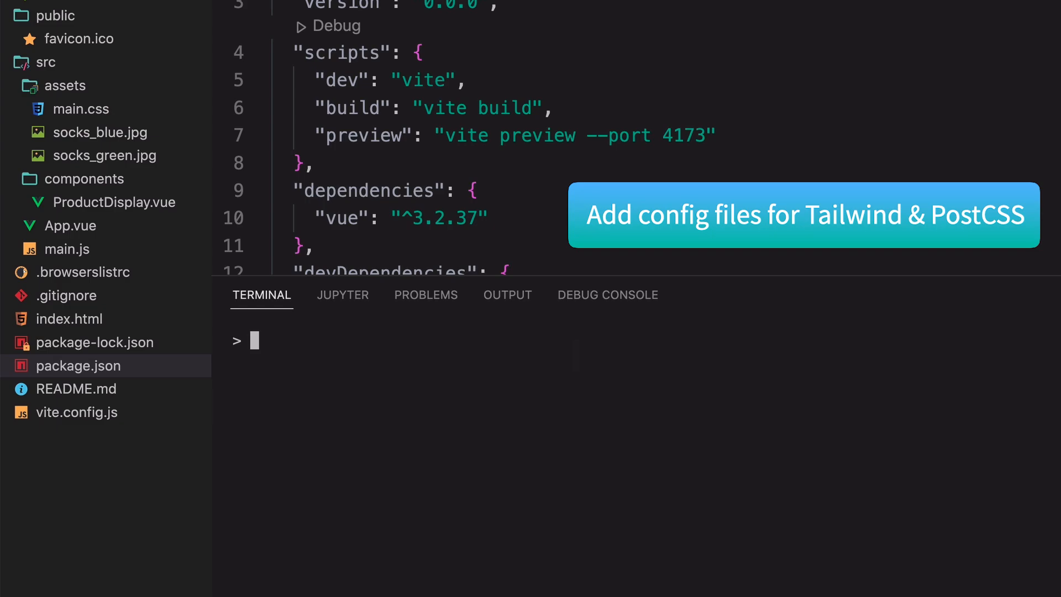
- Run npx tailwindcss init -p to create tailwind.config.js and postcss.config.js, then hide the terminal
{"action": "type", "text": "npx tailwind"}
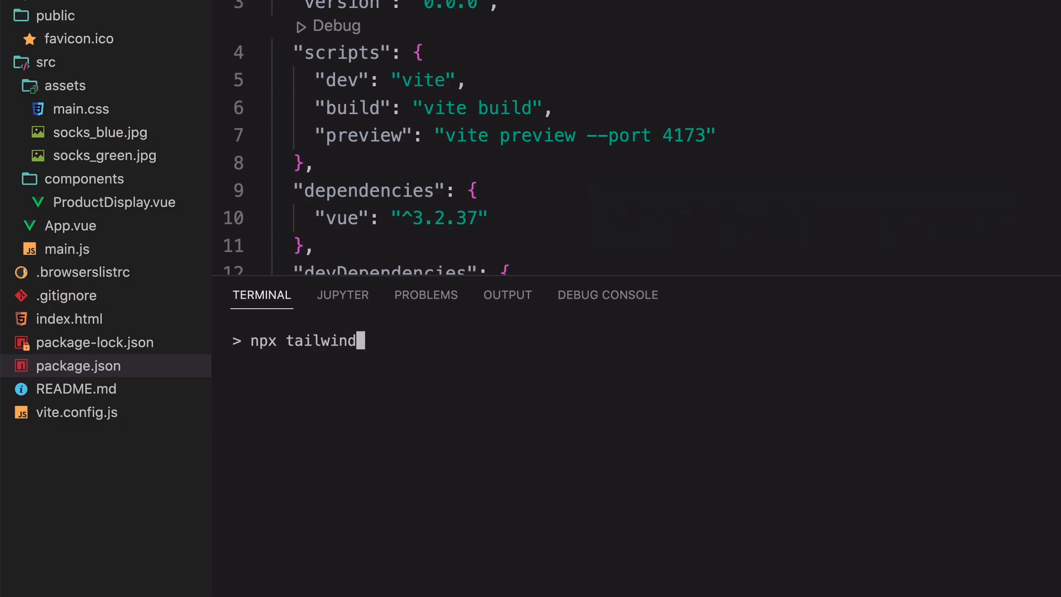
{"action": "type", "text": "css init -p"}
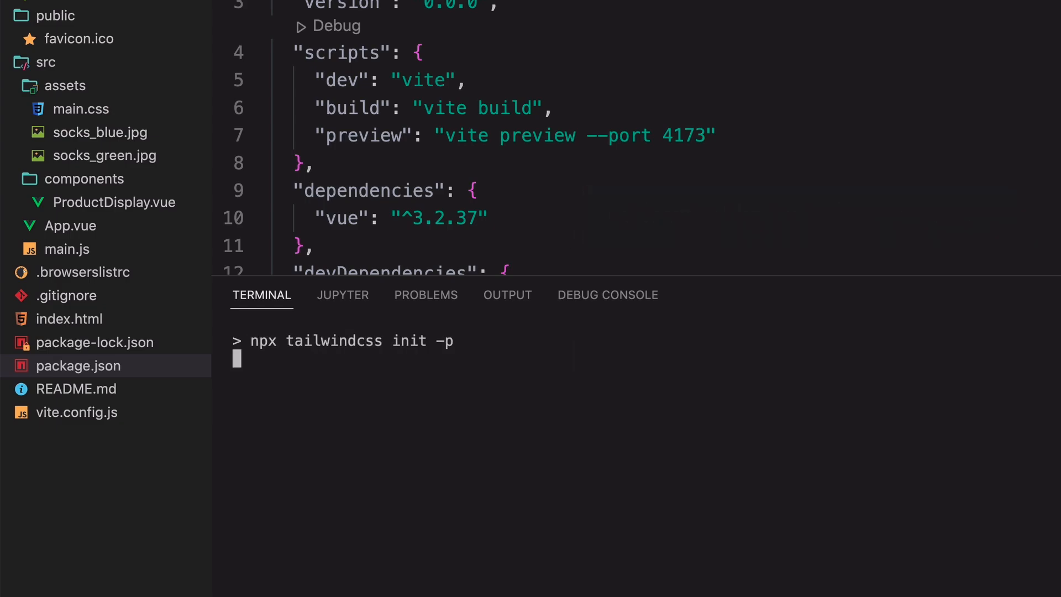
{"action": "key", "text": "Return"}
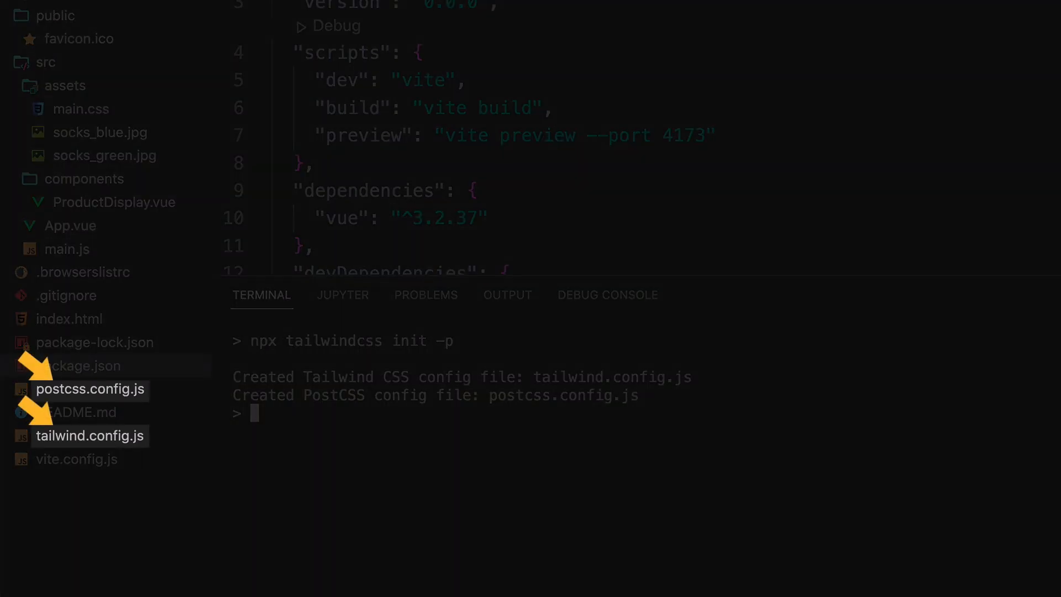
{"action": "left_click", "coordinate": [79, 366]}
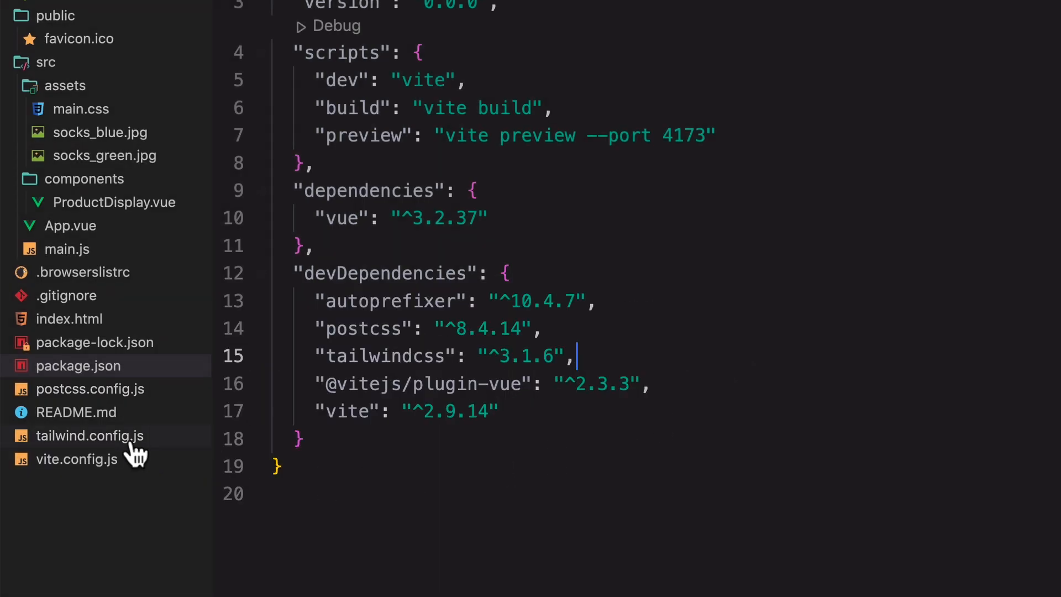
- Set tailwind.config.js content to "./src/**/*.vue" and "index.html" and save it
{"action": "left_click", "coordinate": [86, 436]}
{"action": "type", "text": "\""}
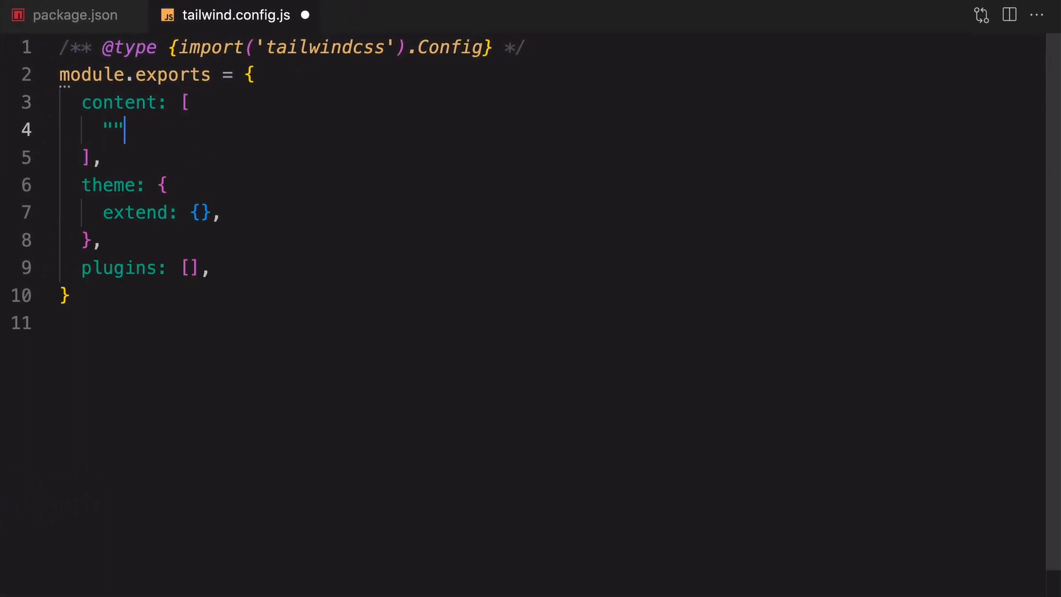
{"action": "type", "text": "./src/**"}
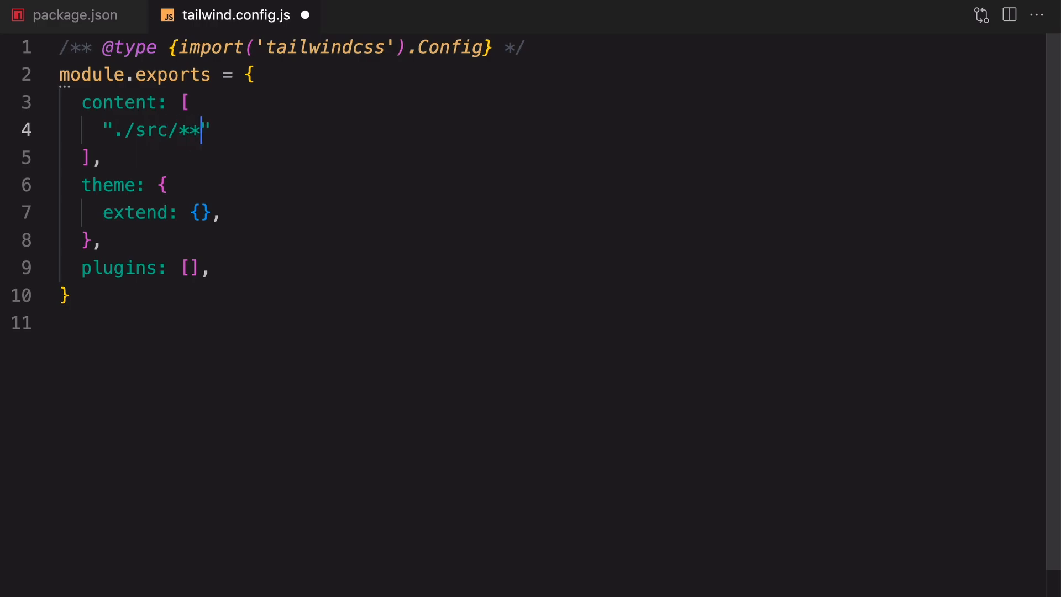
{"action": "type", "text": "/*.vue"}
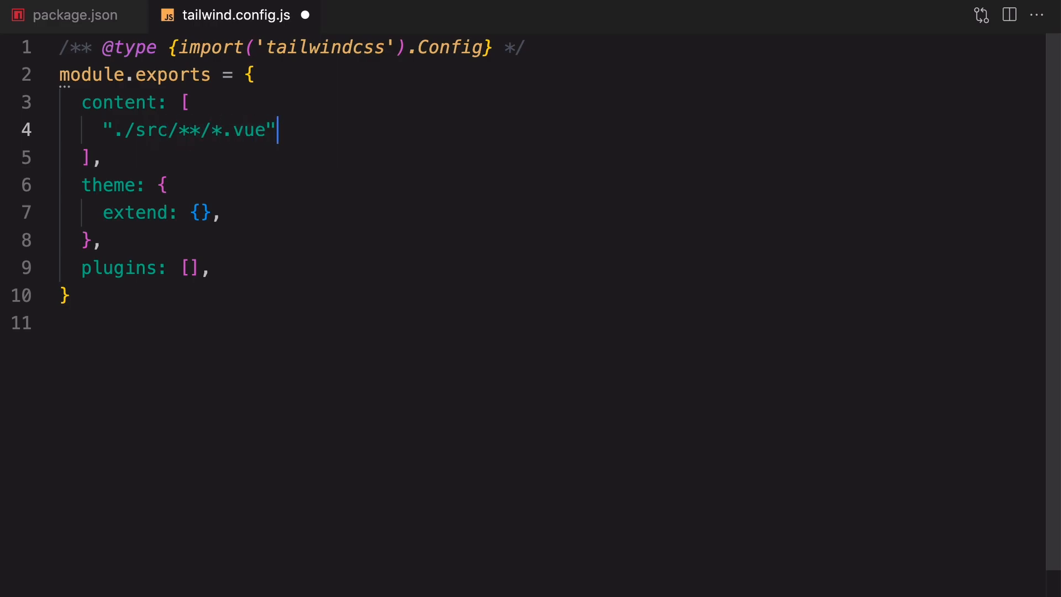
{"action": "type", "text": ","}
{"action": "key", "text": "Enter"}
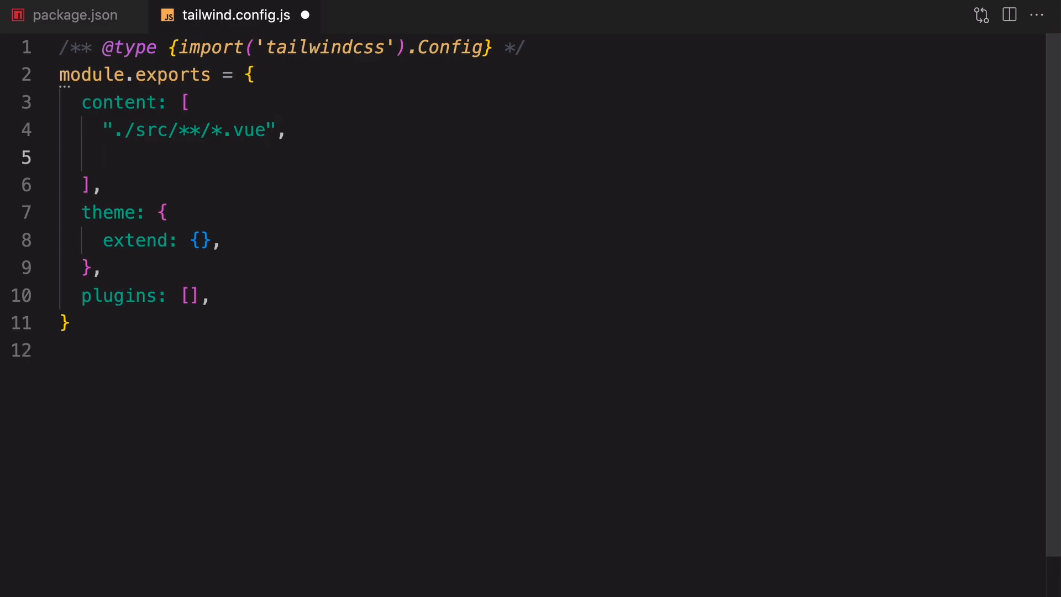
{"action": "type", "text": "\"index.html\""}
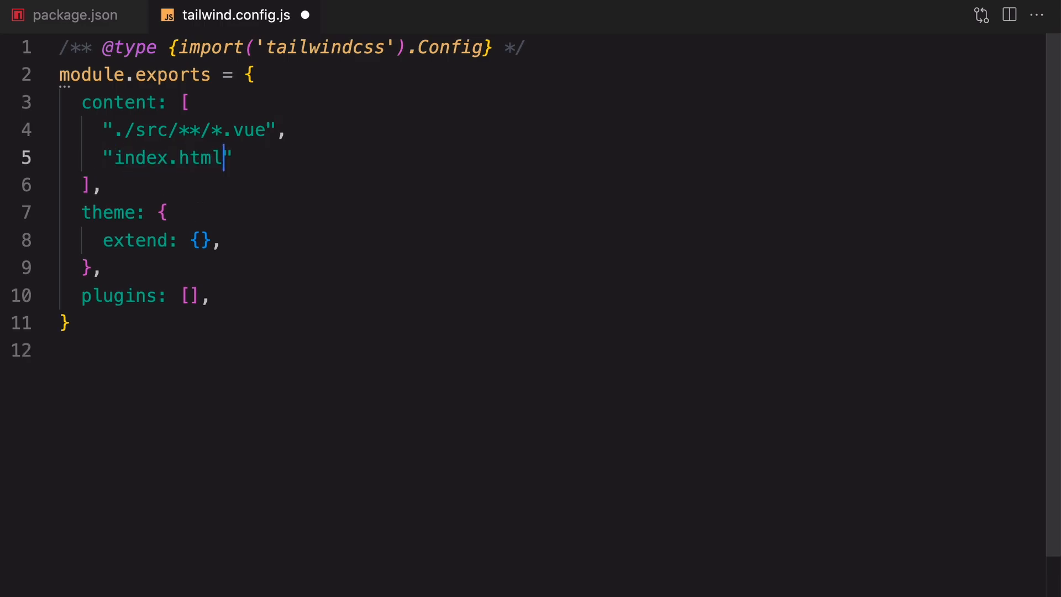
{"action": "key", "text": "ctrl+s"}
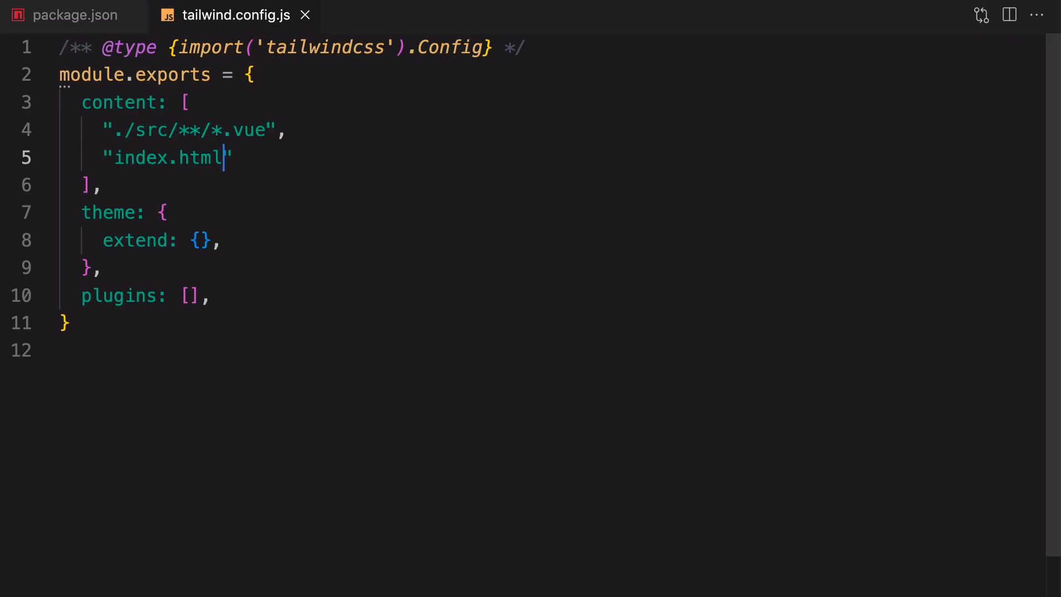
{"action": "left_click", "coordinate": [16, 16]}
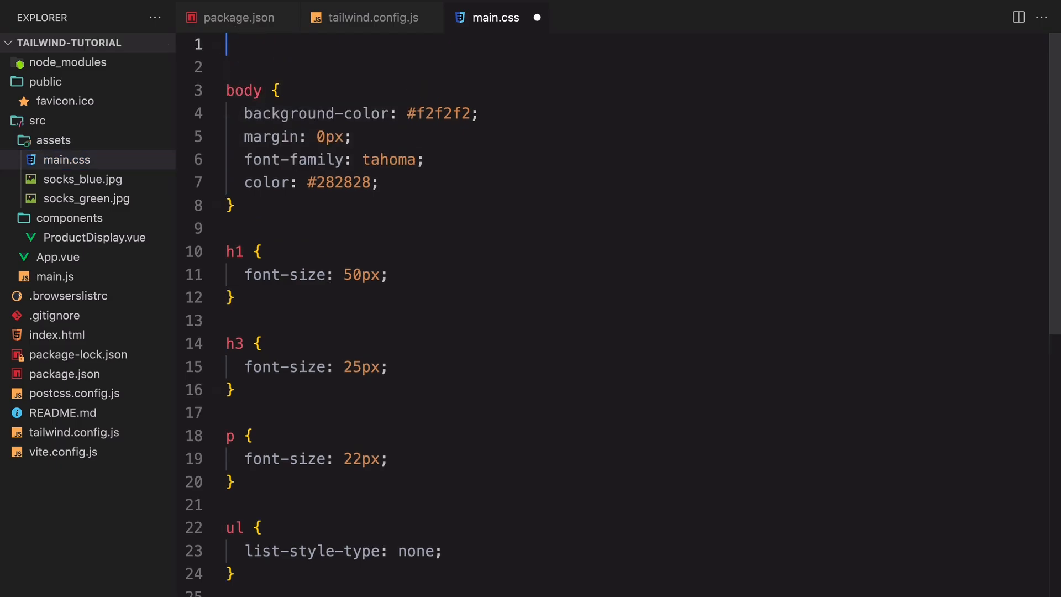
{"action": "type", "text": "@tailwind utili"}
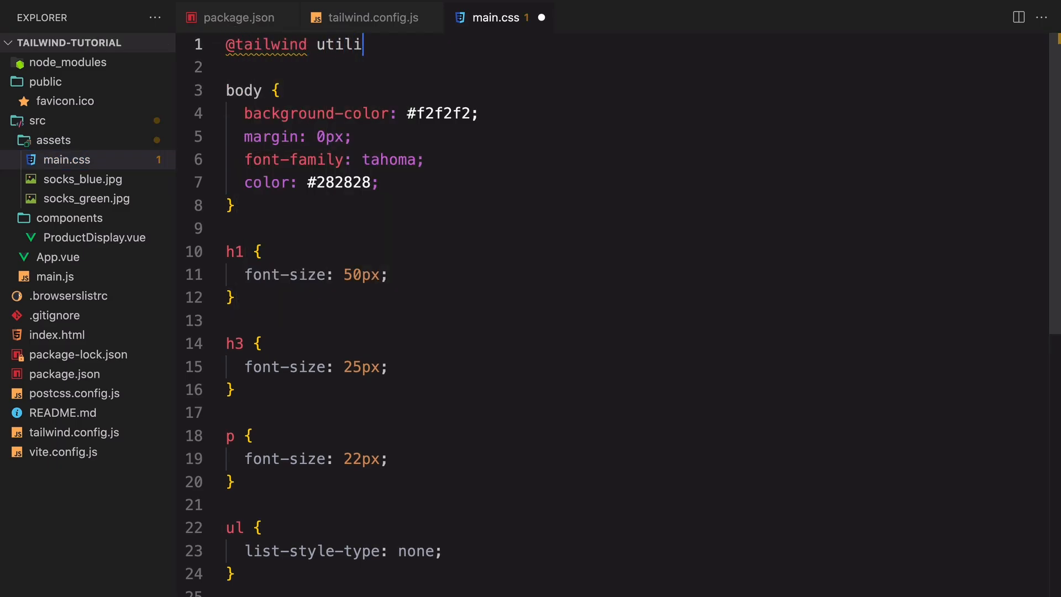
{"action": "type", "text": "ties;"}
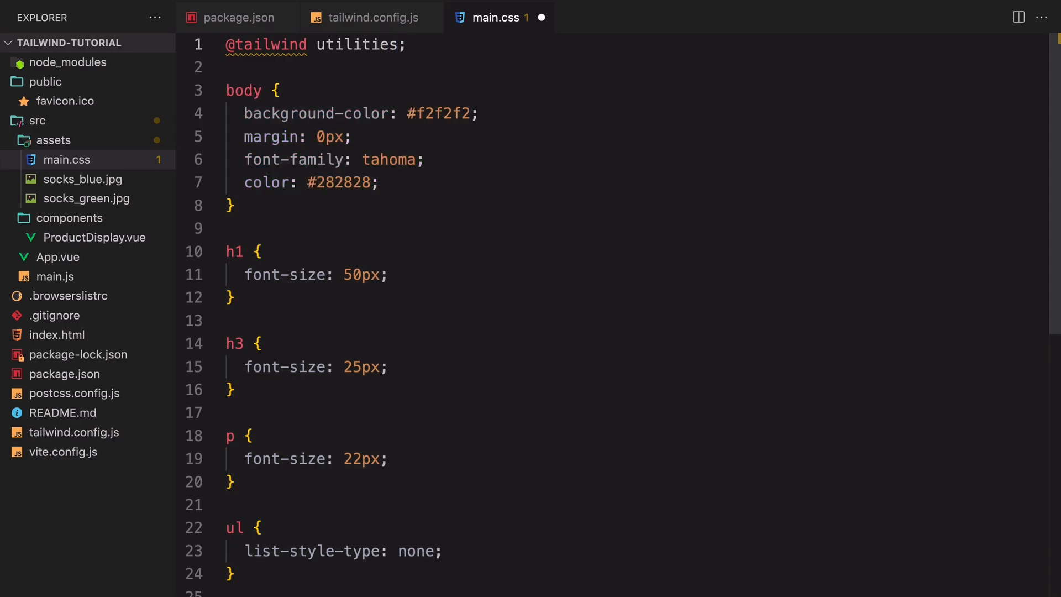
{"action": "left_click", "coordinate": [409, 44]}
{"action": "type", "text": "@tailwi"}
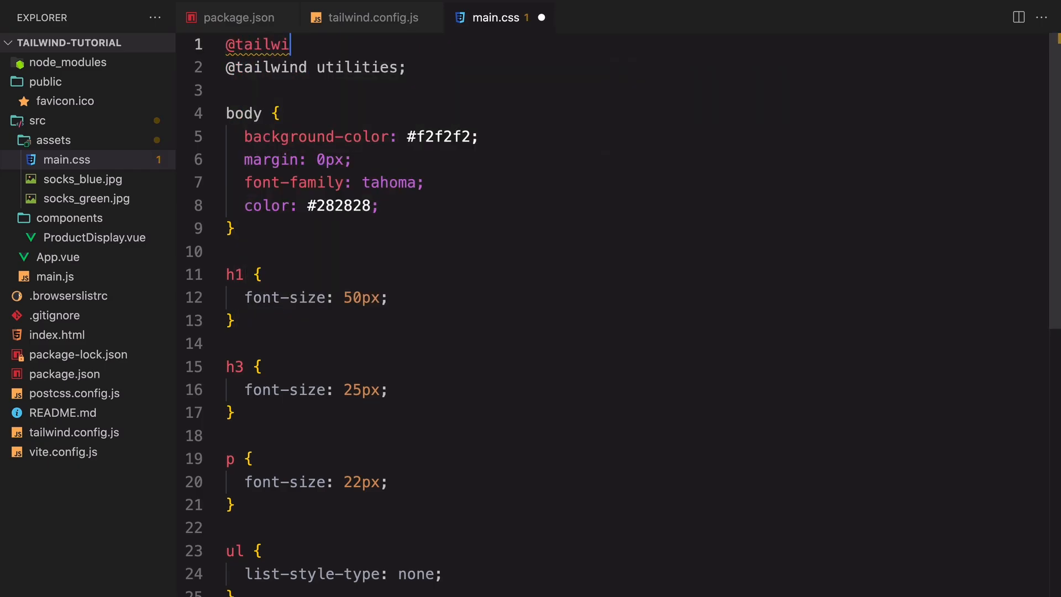
{"action": "type", "text": "nd base; */"}
{"action": "type", "text": "@tailwind"}
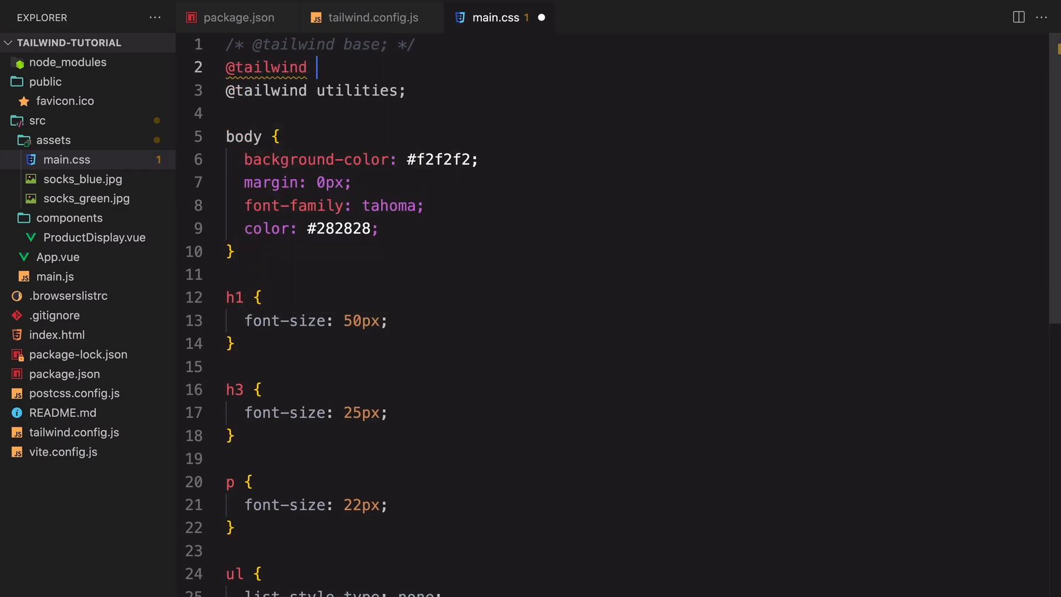
{"action": "type", "text": "components; */"}
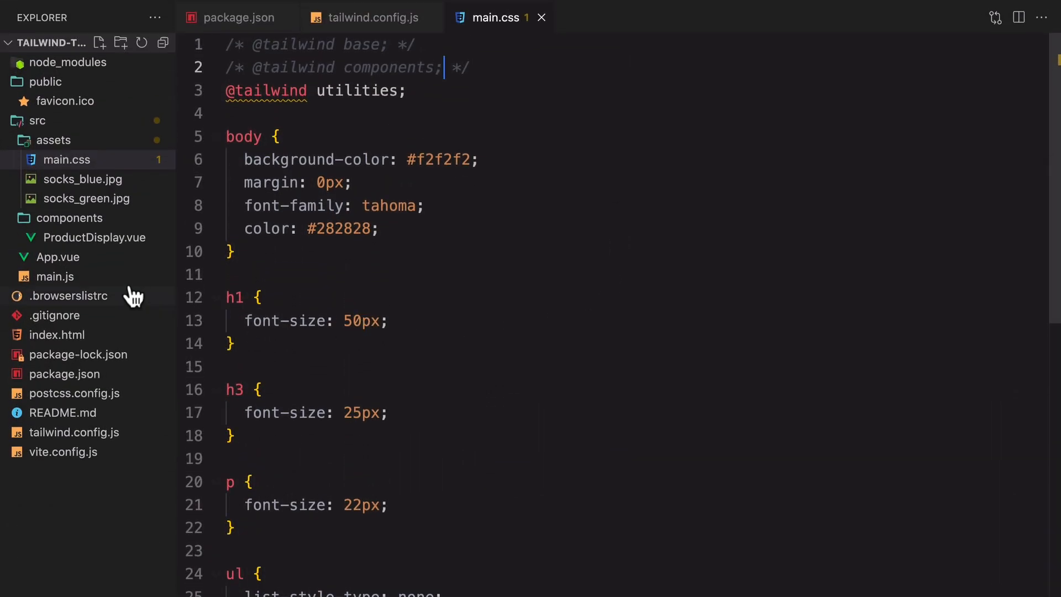
- Look over App.vue and ProductDisplay.vue's script setup code, closing the terminal
{"action": "left_click", "coordinate": [56, 256]}
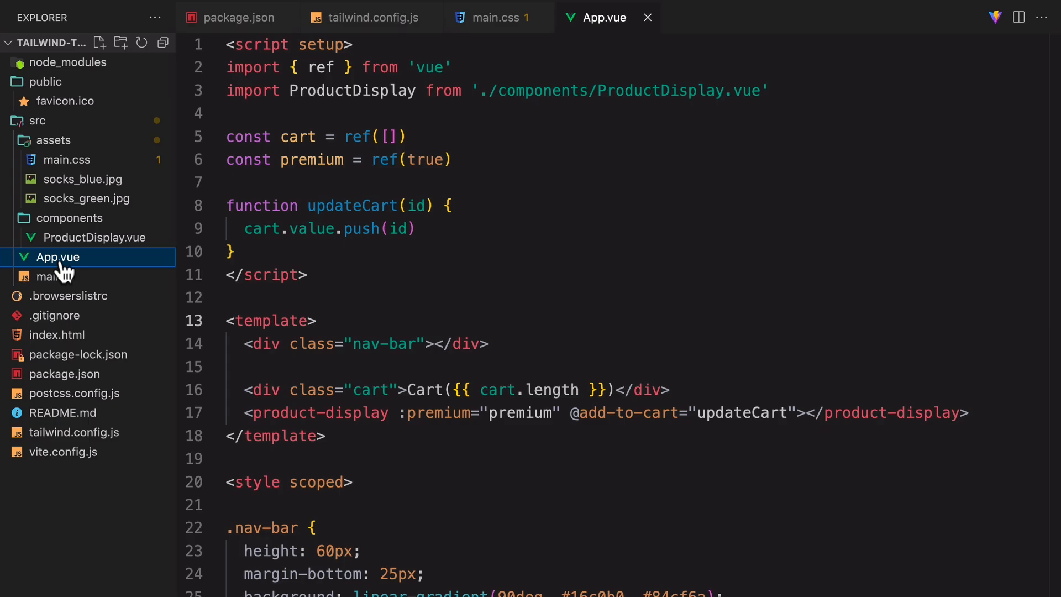
{"action": "left_click", "coordinate": [93, 237]}
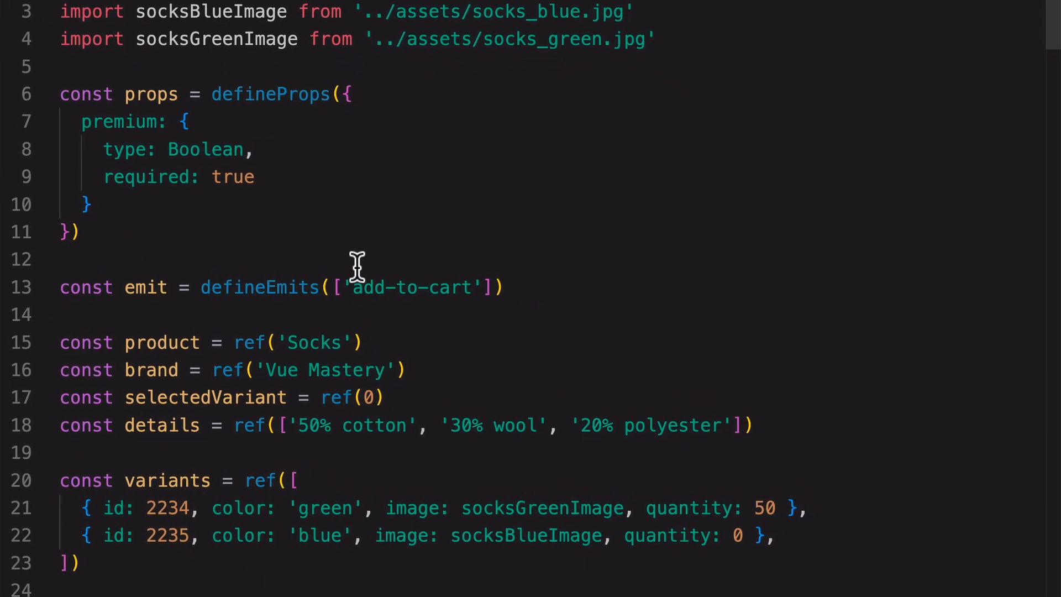
{"action": "scroll", "scroll_direction": "down", "scroll_amount": 3}
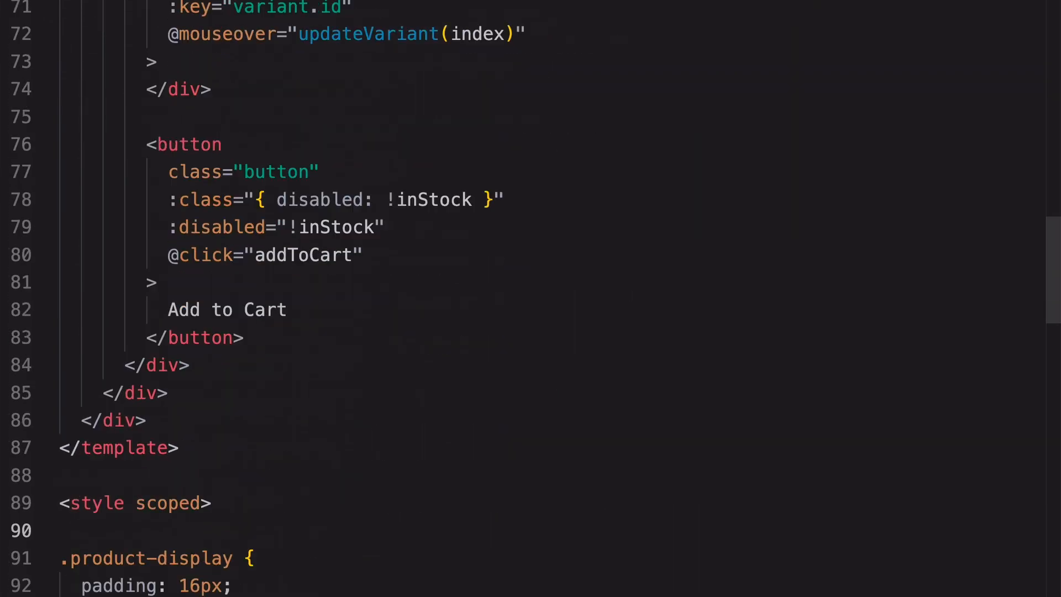
{"action": "scroll", "scroll_direction": "down", "scroll_amount": 3}
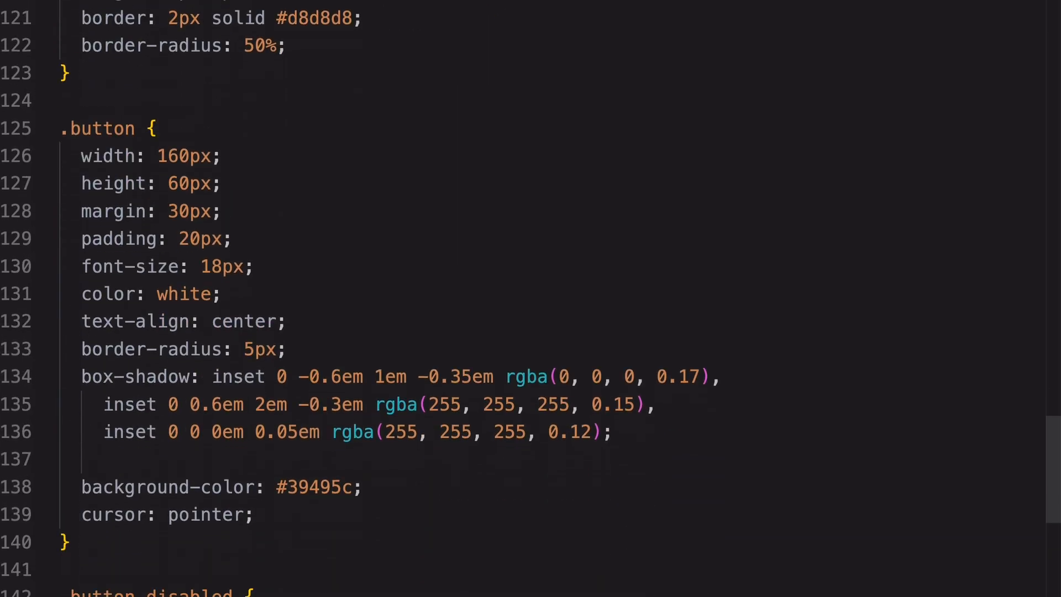
{"action": "scroll", "scroll_direction": "up", "scroll_amount": 3}
{"action": "type", "text": "np"}
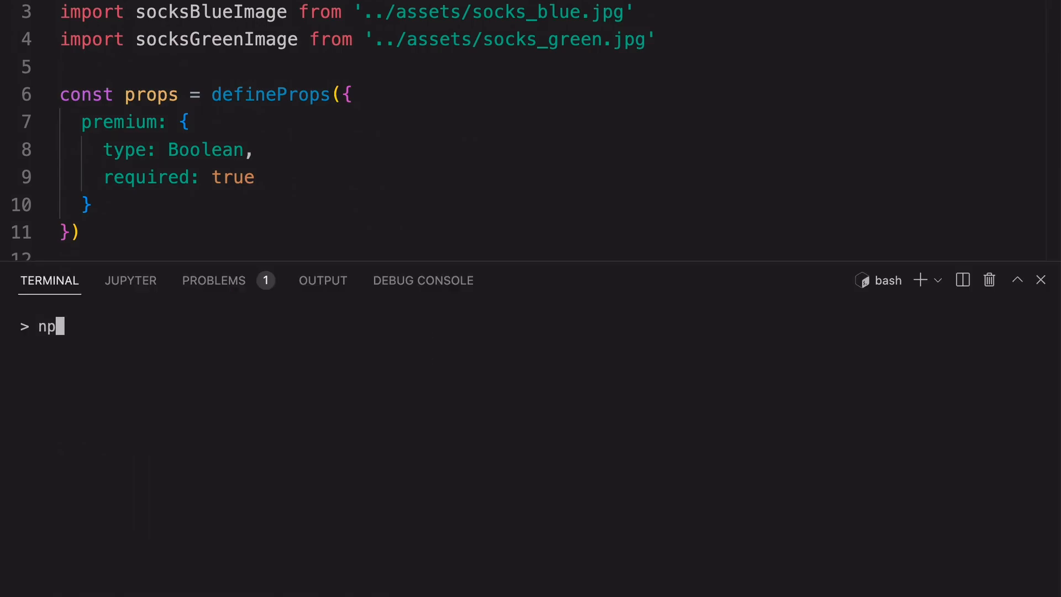
{"action": "key", "text": "Return"}
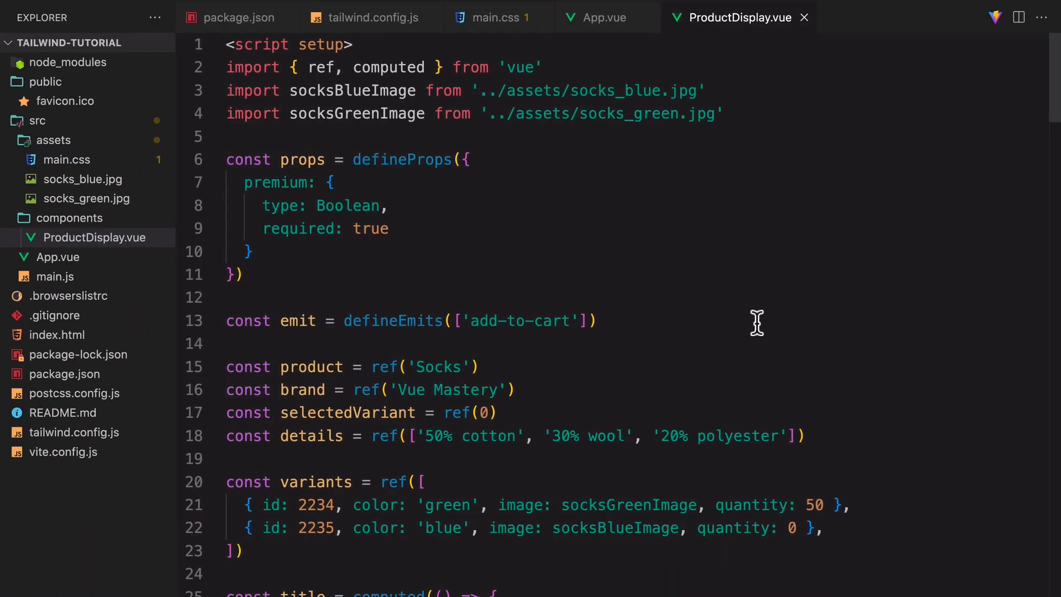
{"action": "mouse_move", "coordinate": [284, 436]}
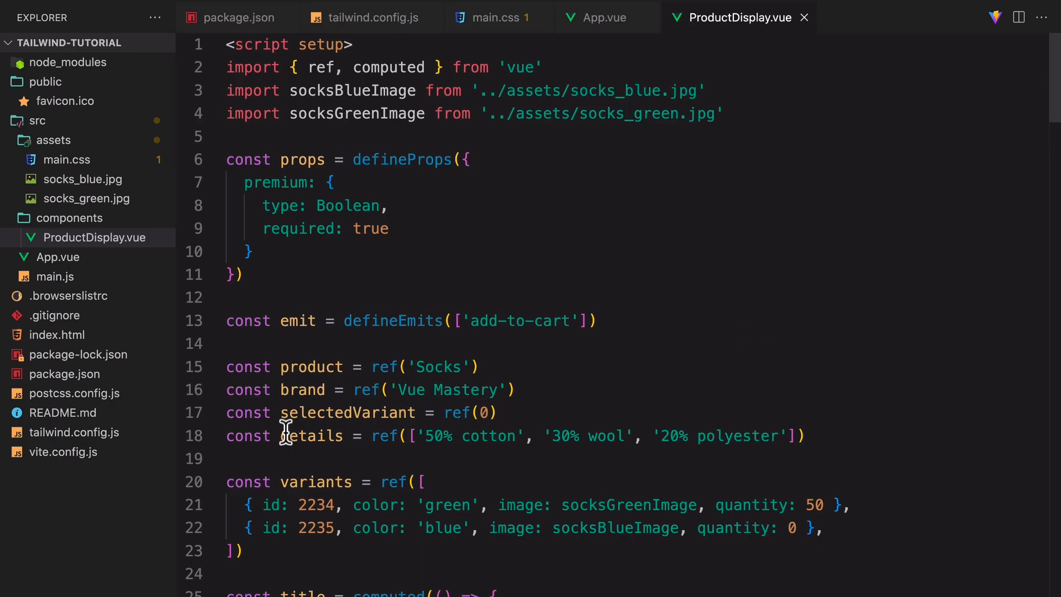
- Try class="bg-black" on index.html's body tag, then remove it again
{"action": "left_click", "coordinate": [57, 334]}
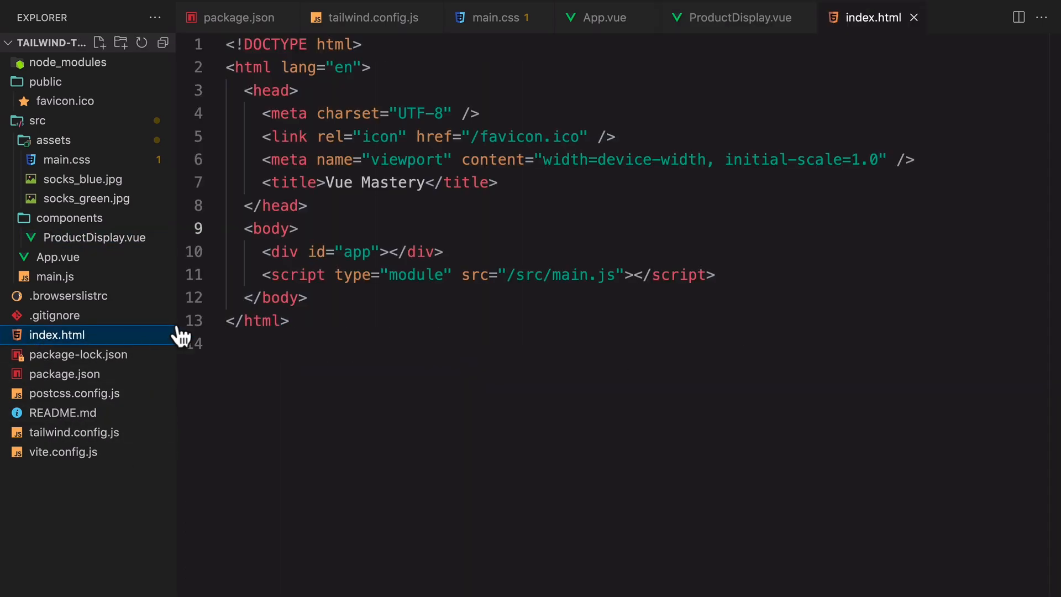
{"action": "type", "text": "class=\"bg-bl"}
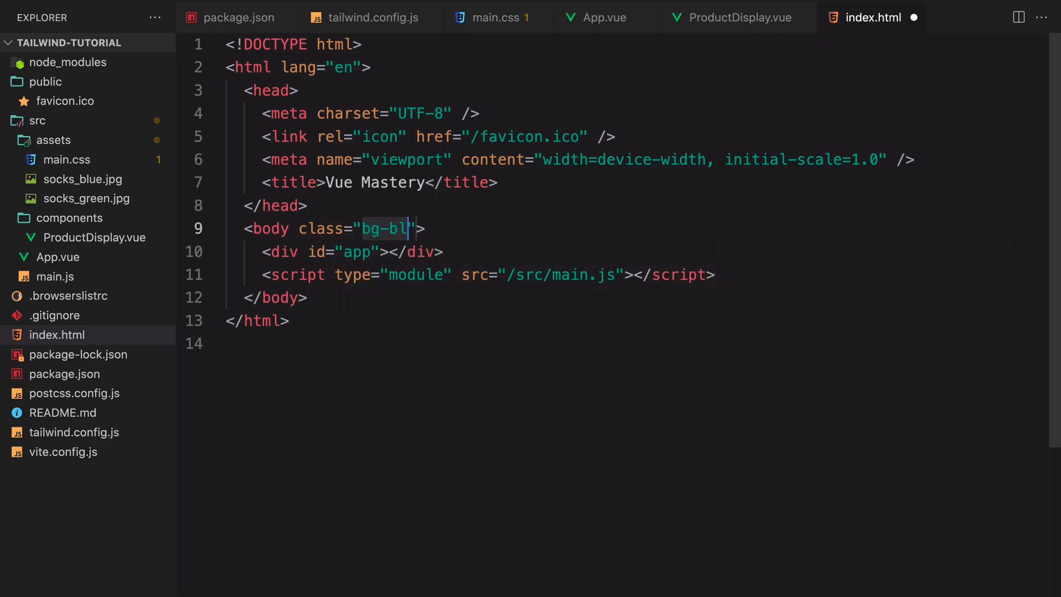
{"action": "type", "text": "ack"}
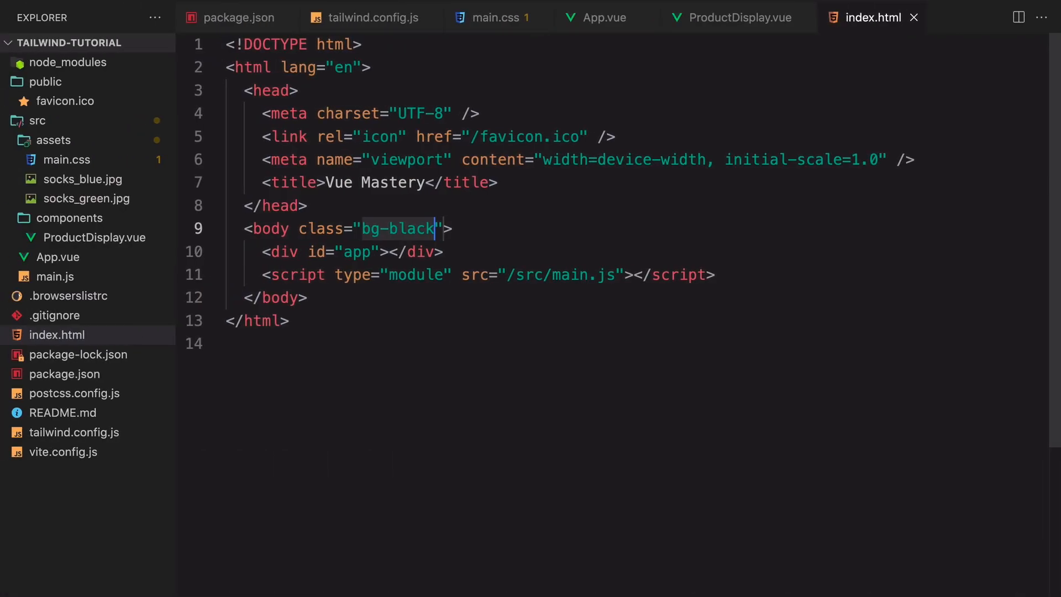
{"action": "key", "text": "Backspace"}
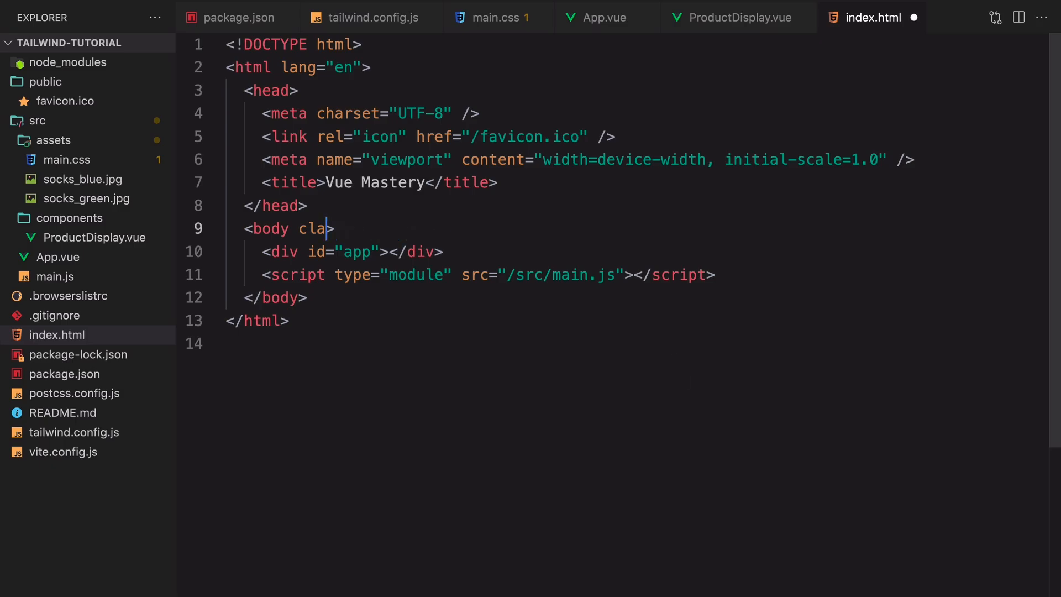
{"action": "key", "text": "Backspace"}
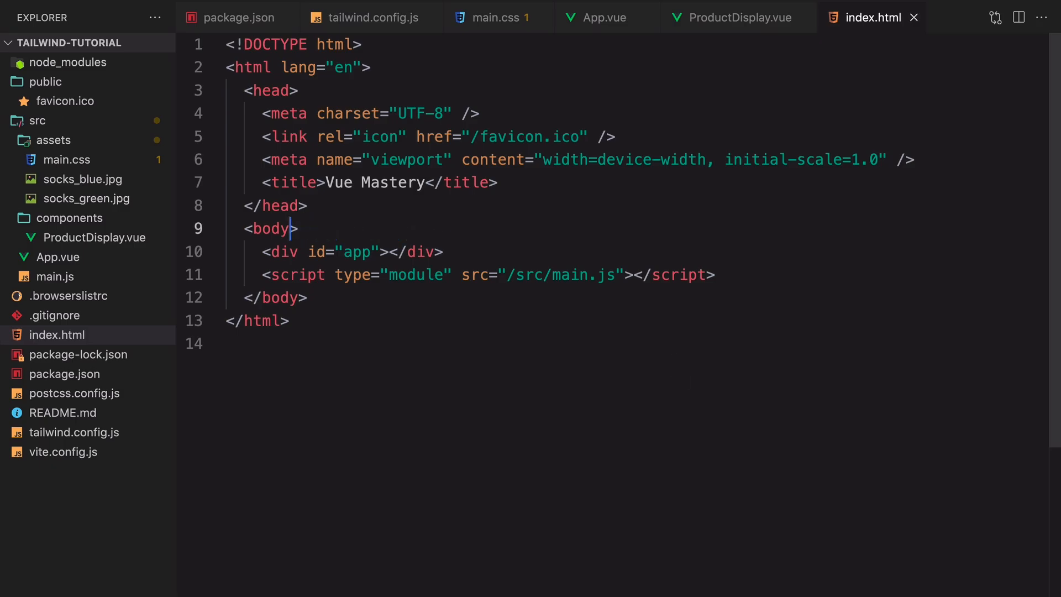